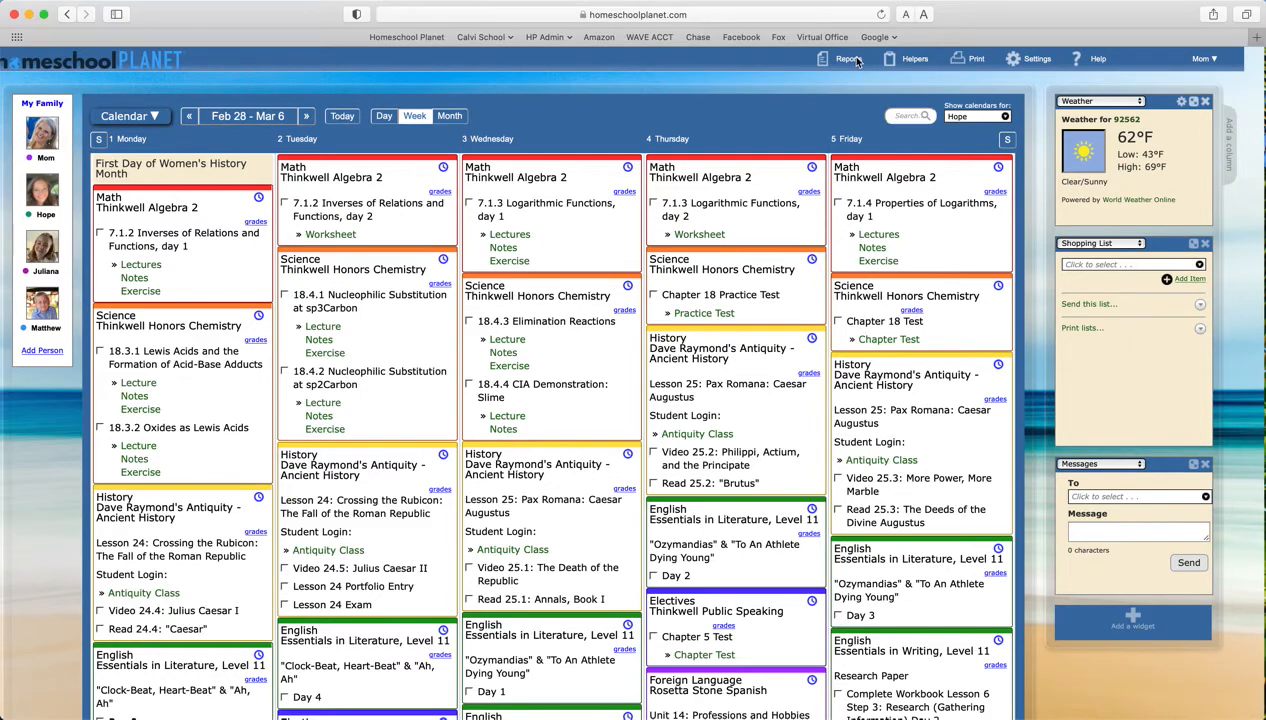
# Step: Show the list of available report types from the Reports toolbar menu
pyautogui.click(847, 58)
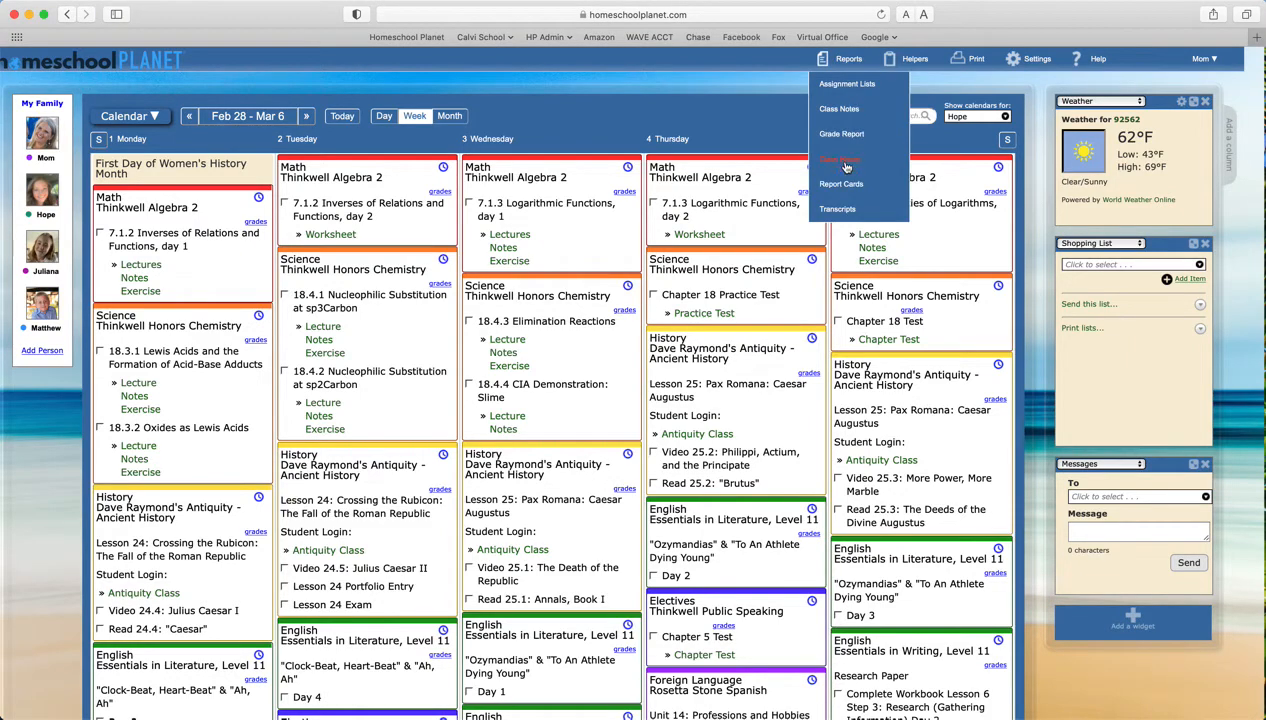
# Step: Open the Class Hours report, showing 521h 10m as Core and Non-Core
pyautogui.click(841, 160)
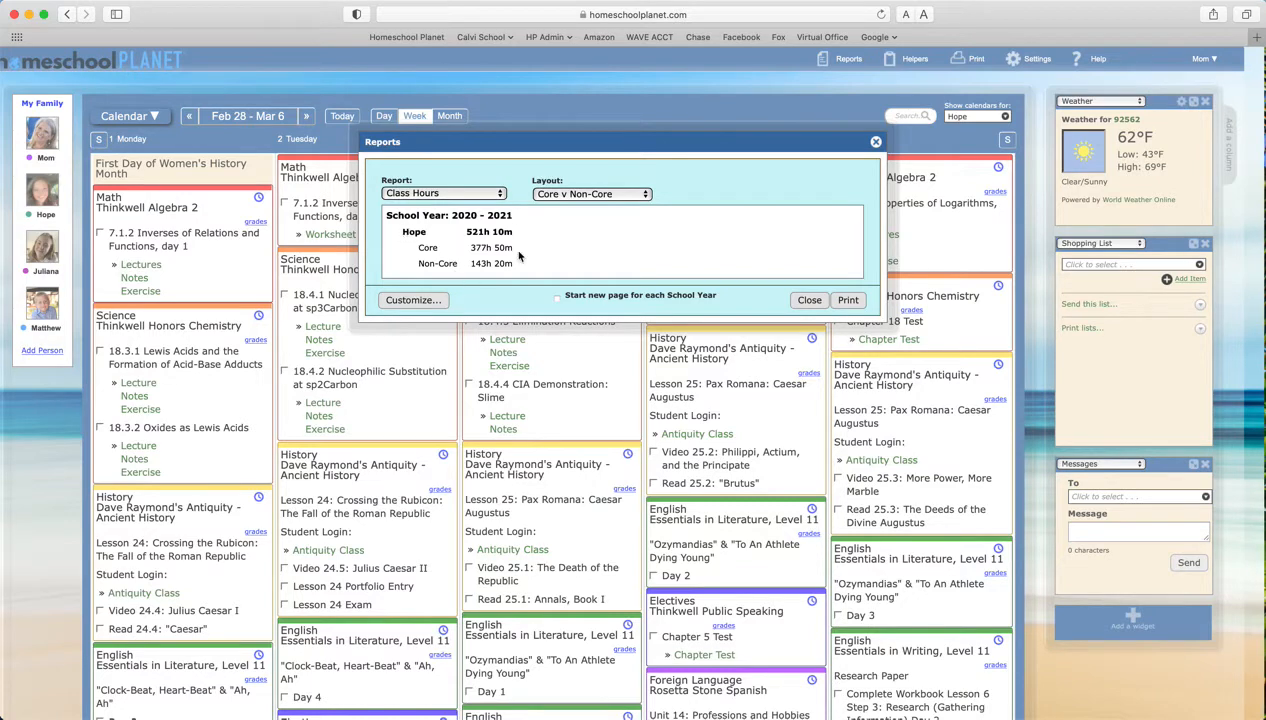
pyautogui.moveTo(543, 247)
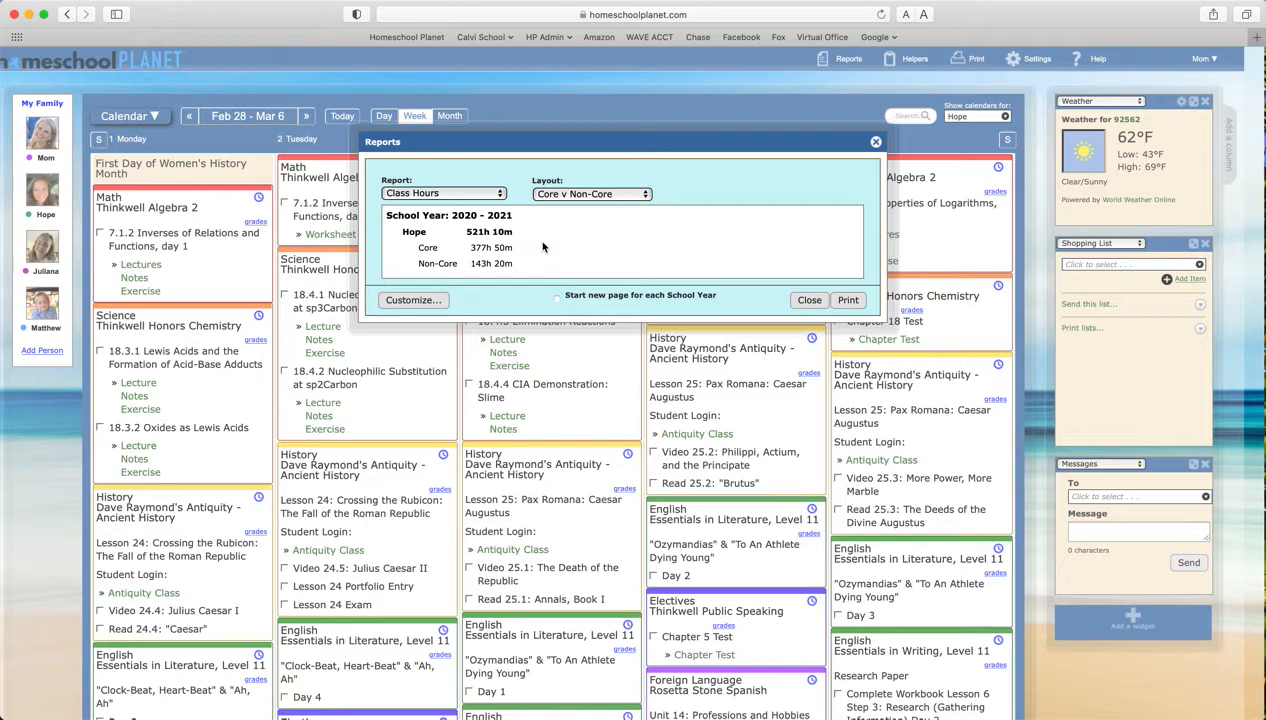
pyautogui.moveTo(449, 259)
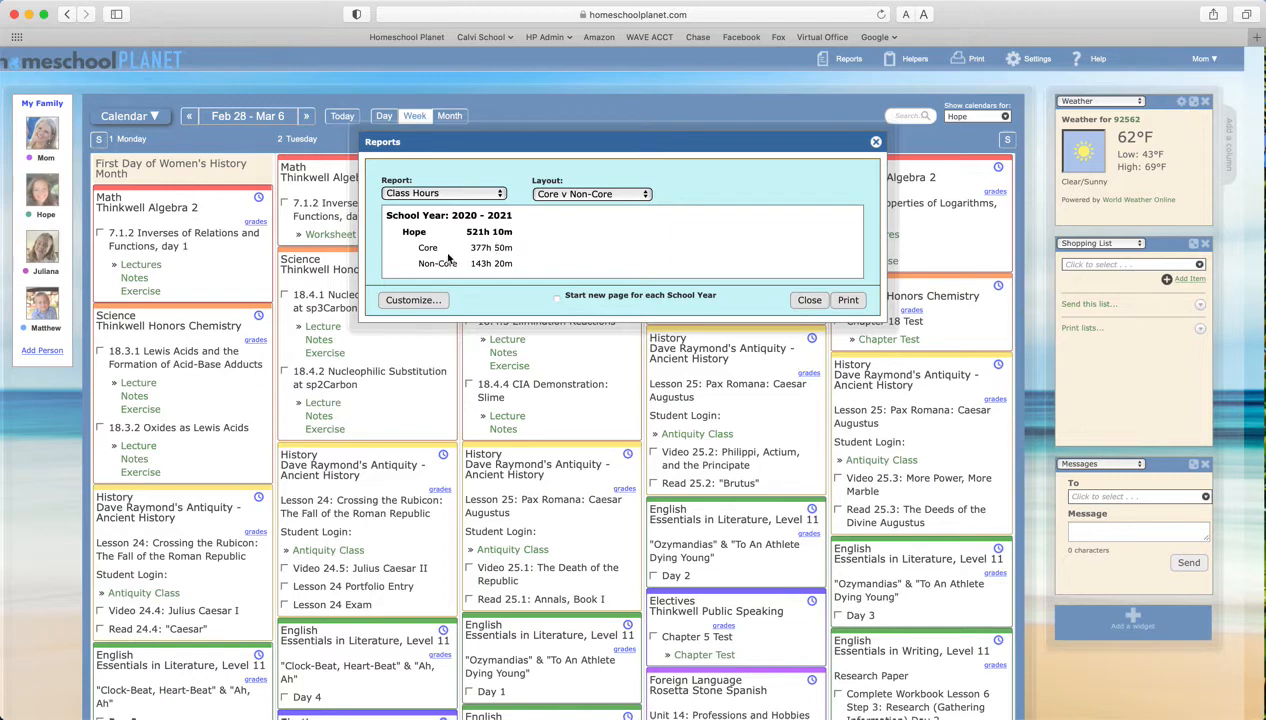
pyautogui.moveTo(463, 265)
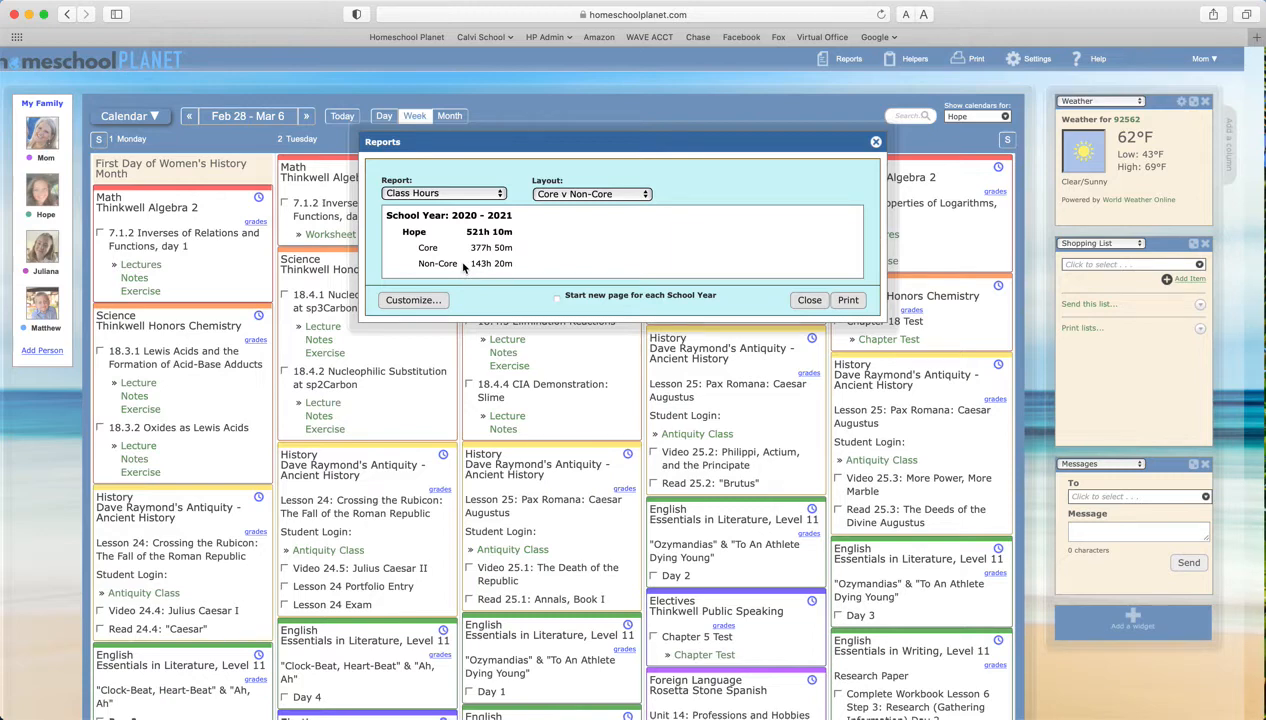
# Step: Try Breakdown by subject and by class layouts, then settle on Detailed report
pyautogui.click(590, 193)
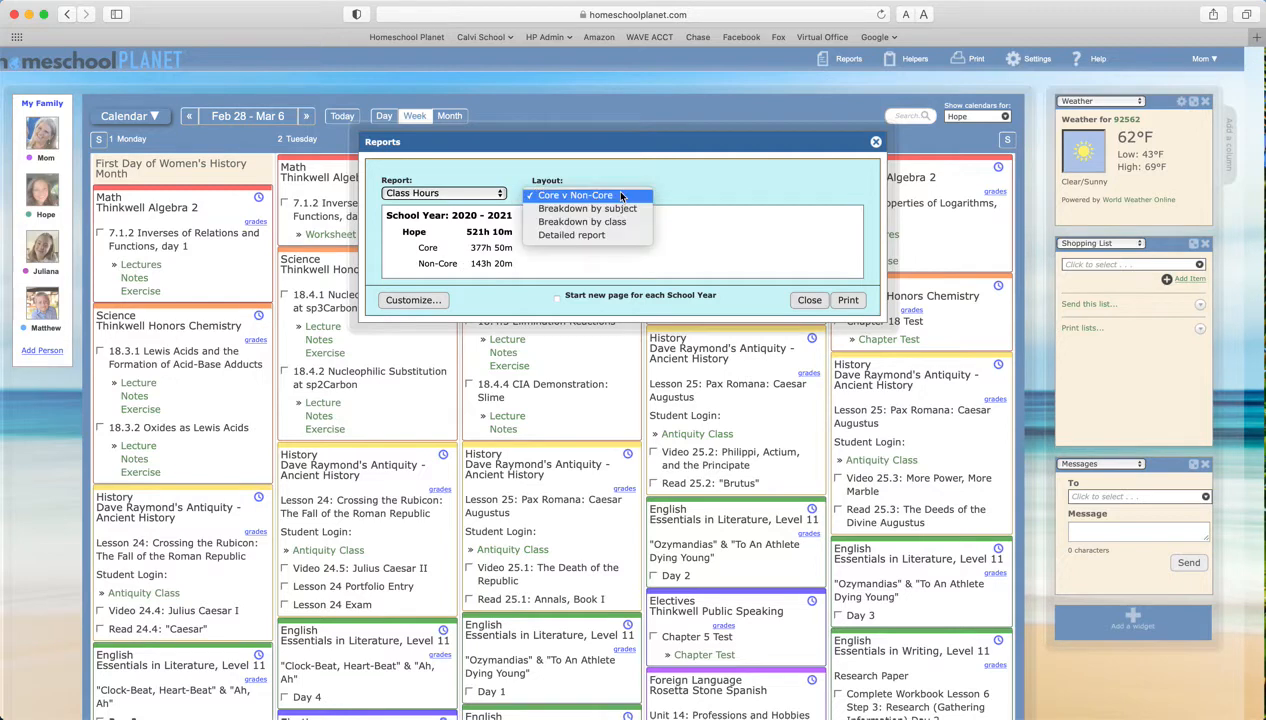
pyautogui.click(583, 208)
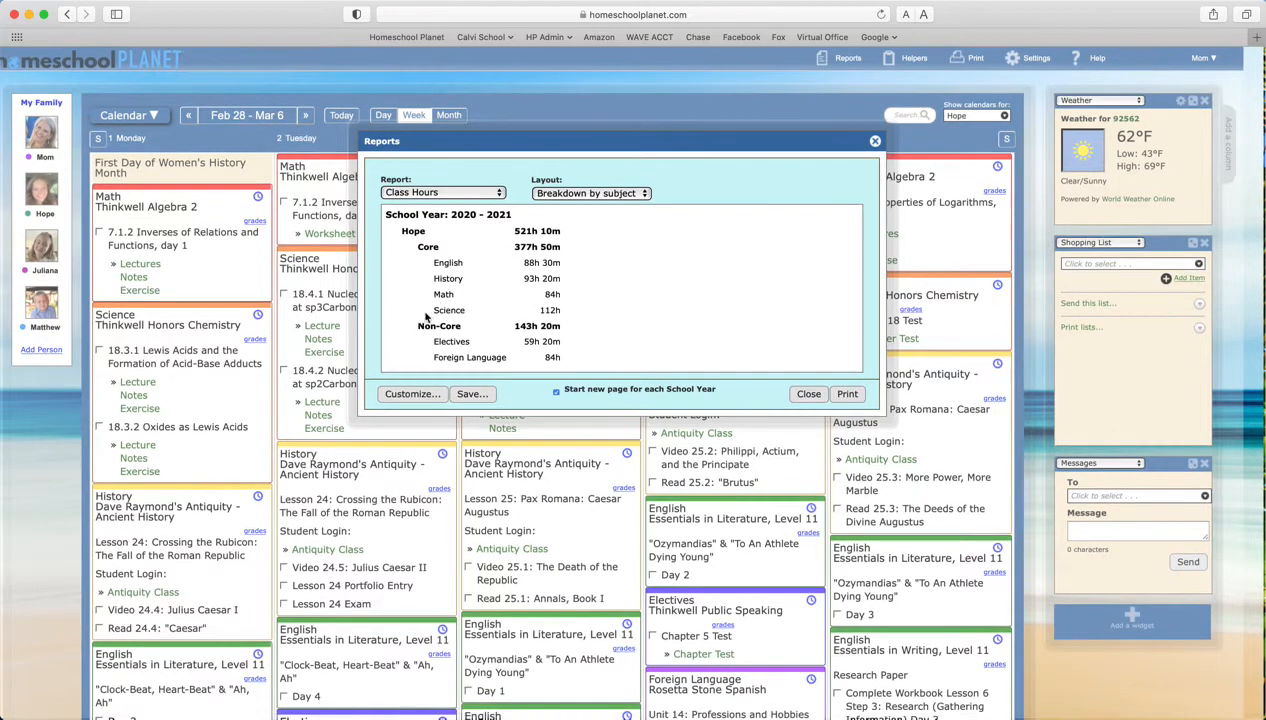
pyautogui.click(645, 193)
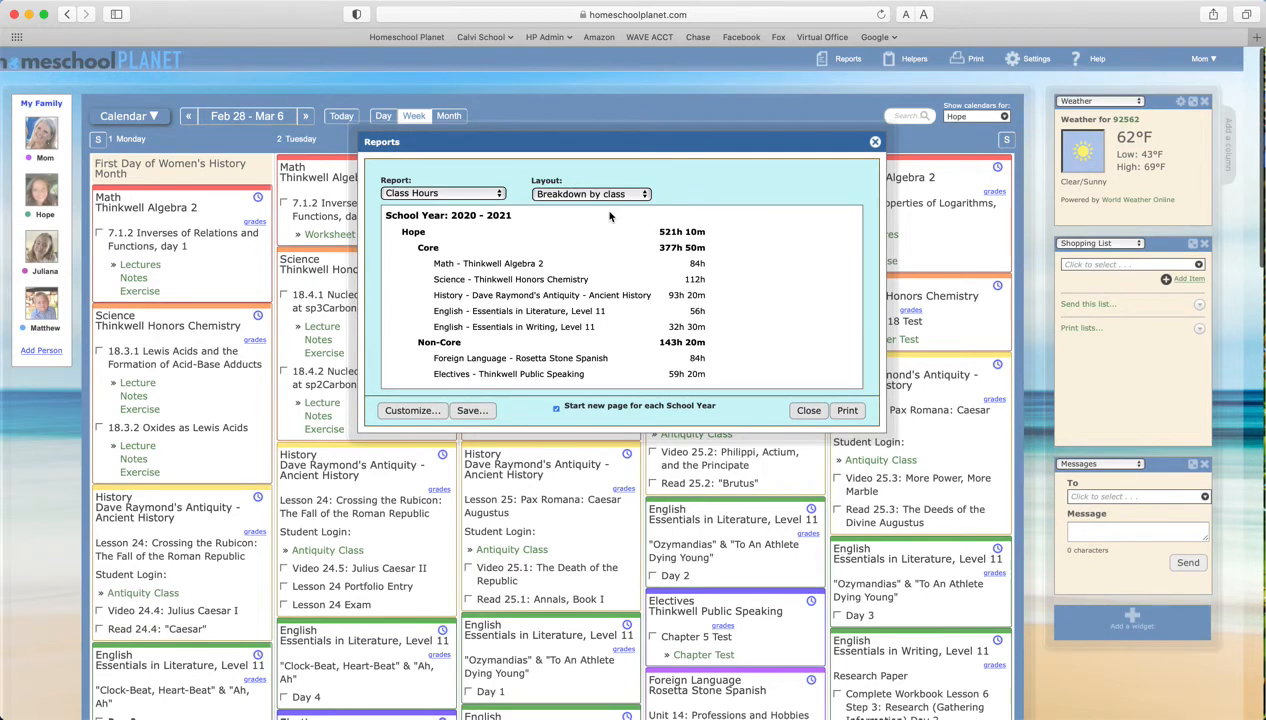
pyautogui.click(590, 194)
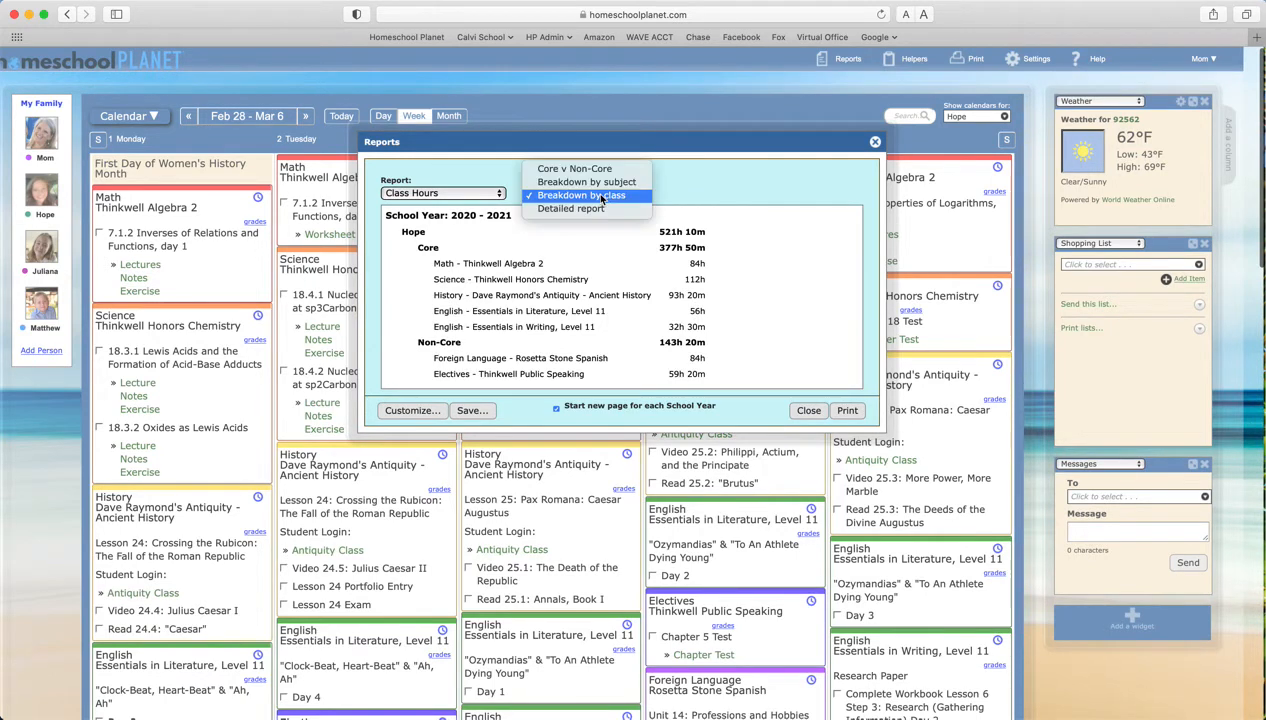
pyautogui.click(570, 208)
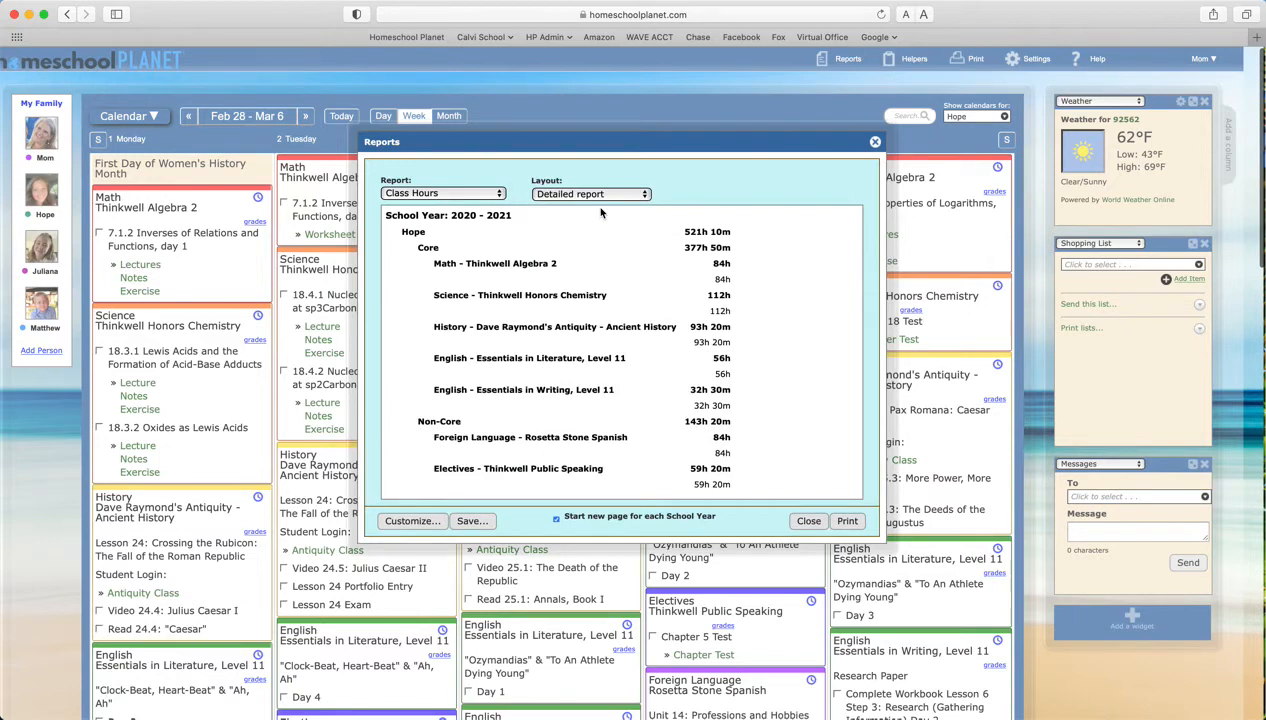
pyautogui.moveTo(548, 265)
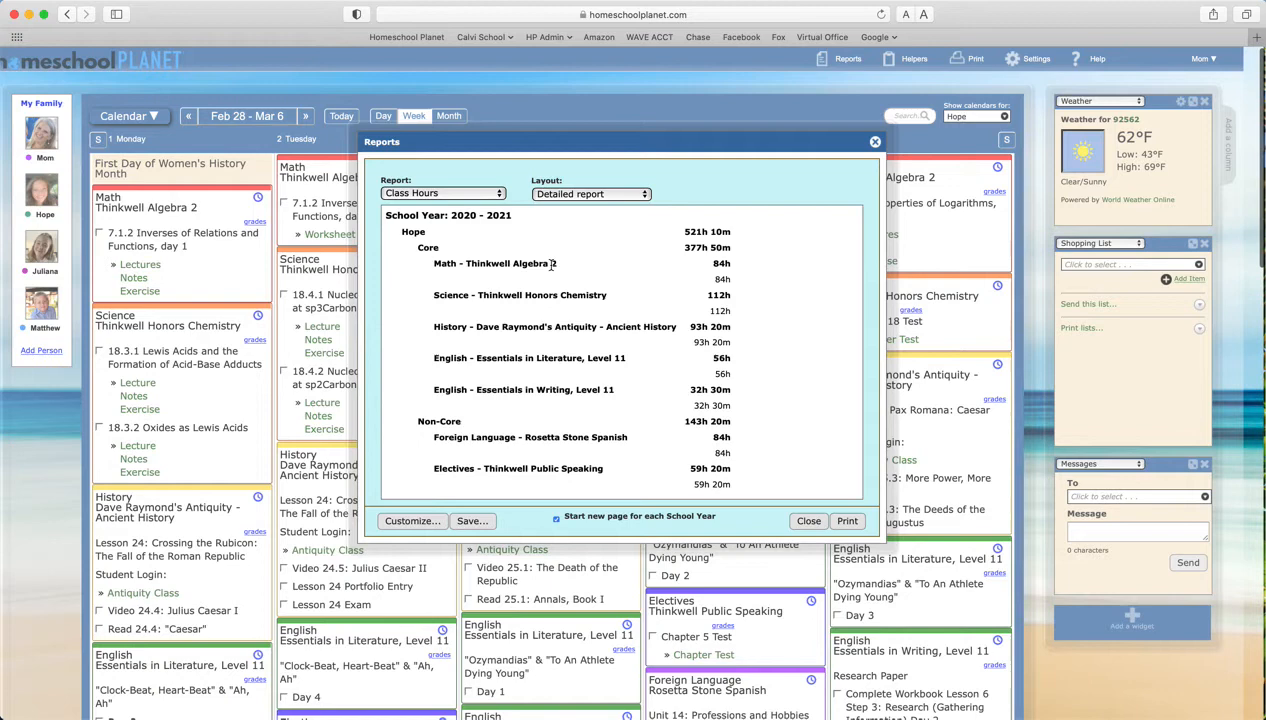
pyautogui.moveTo(573, 248)
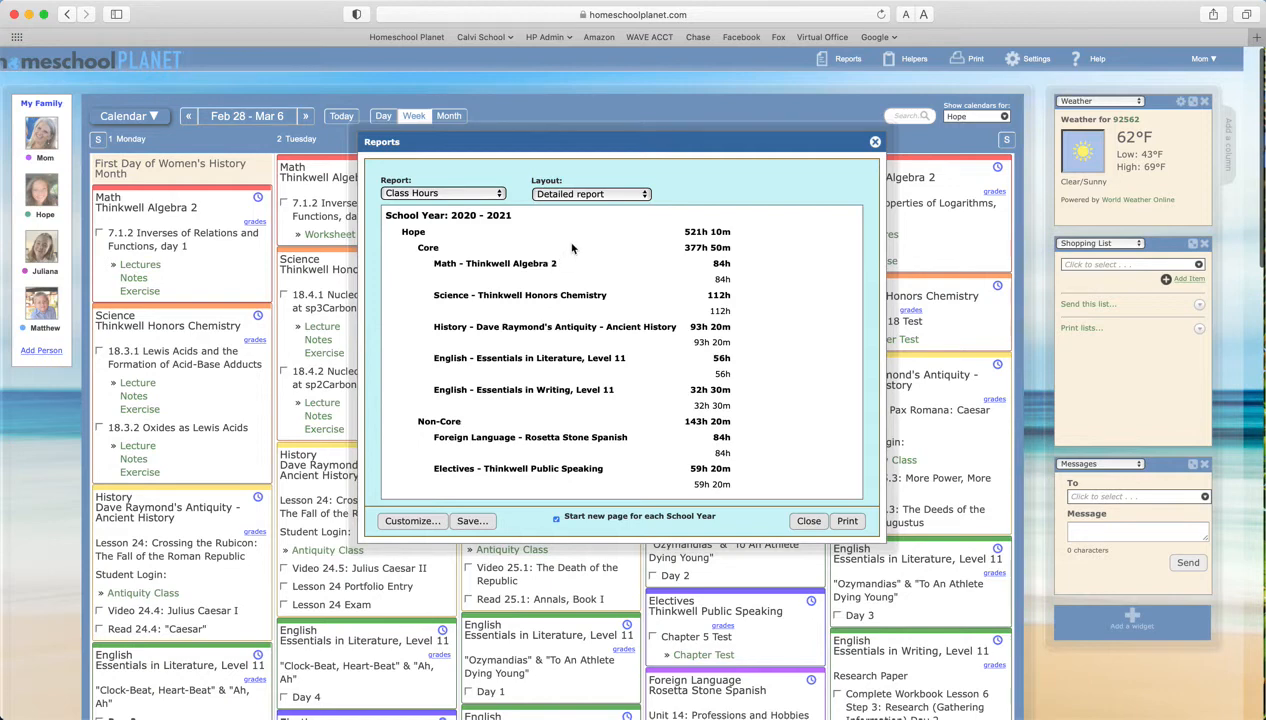
pyautogui.moveTo(443, 501)
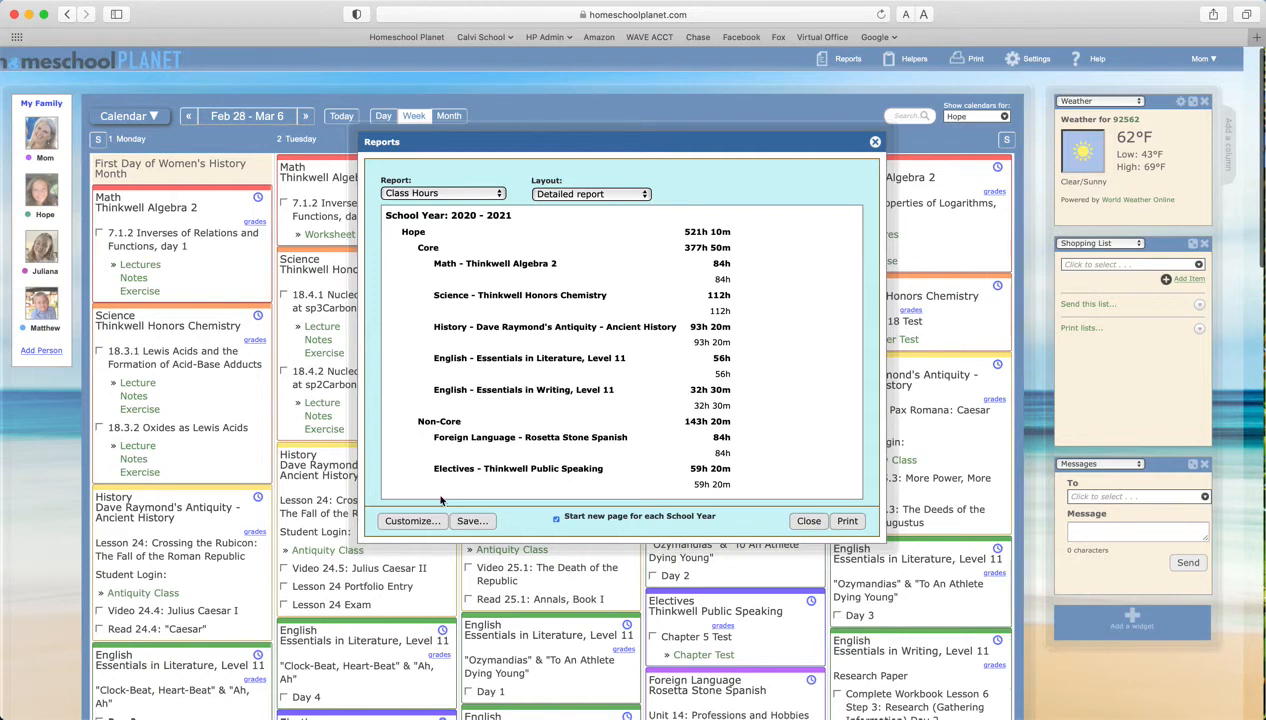
pyautogui.click(412, 520)
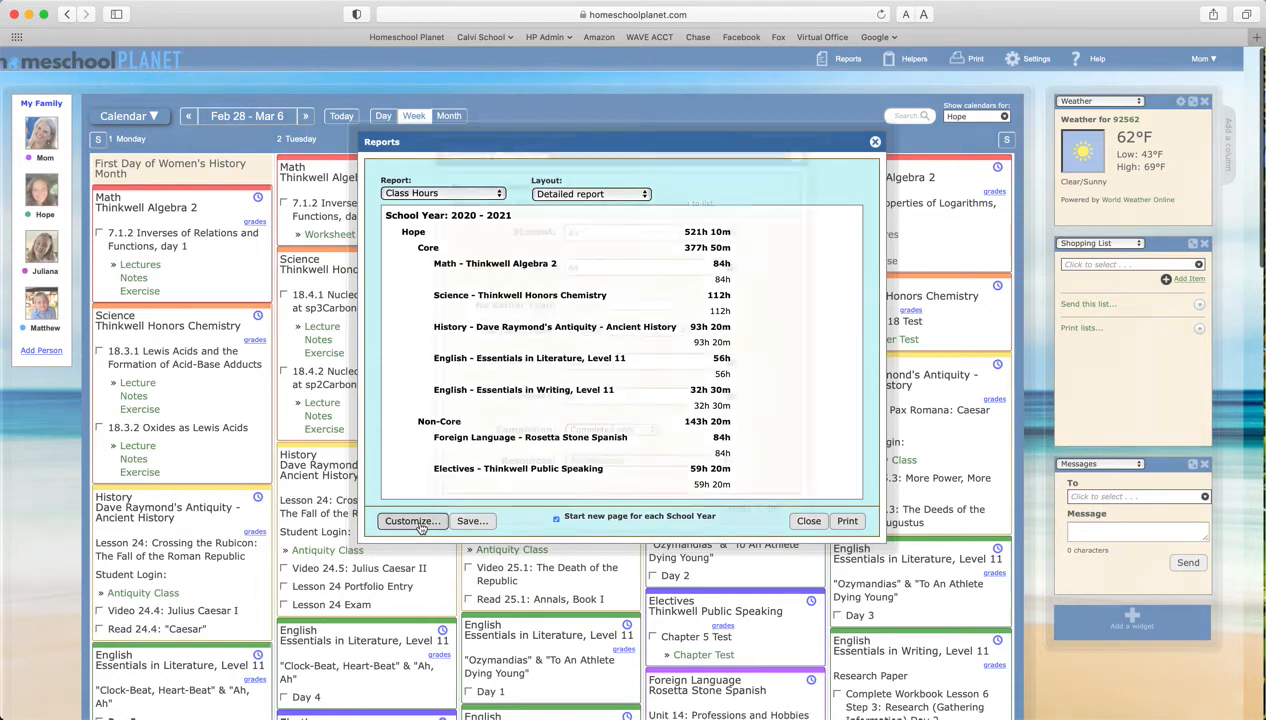
pyautogui.click(411, 521)
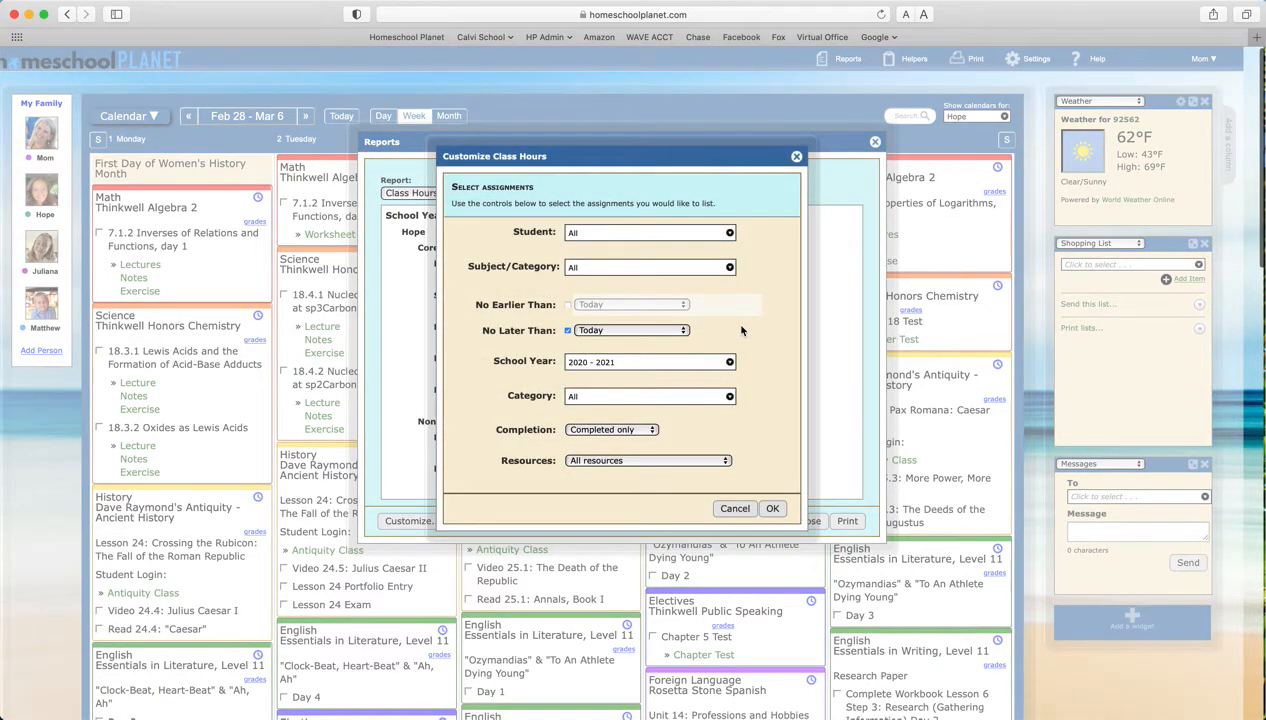
pyautogui.moveTo(672, 238)
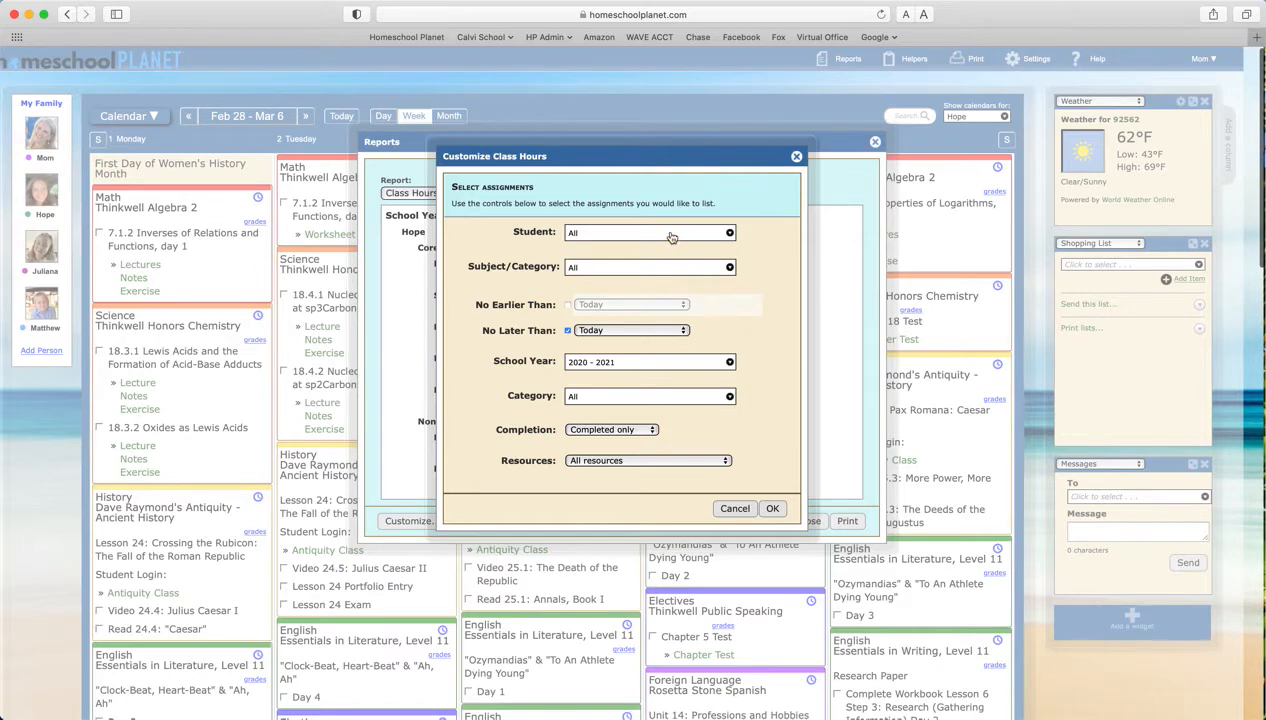
pyautogui.moveTo(648, 369)
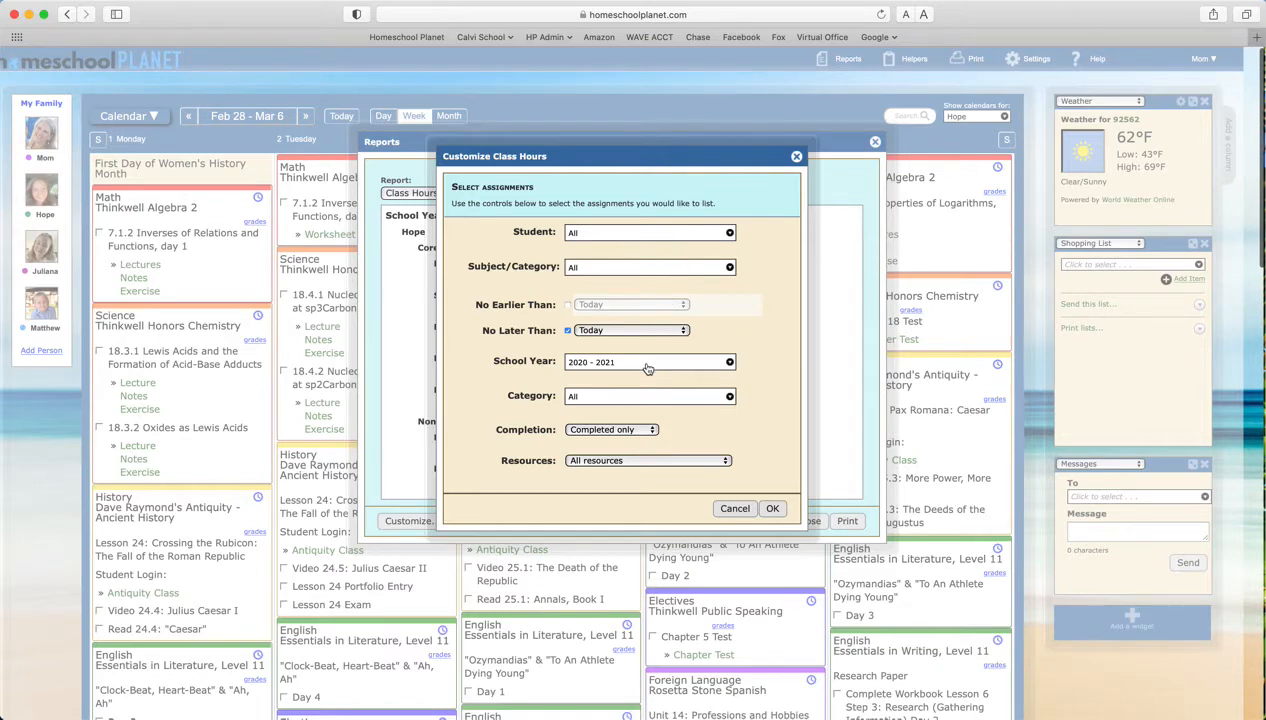
pyautogui.moveTo(665, 434)
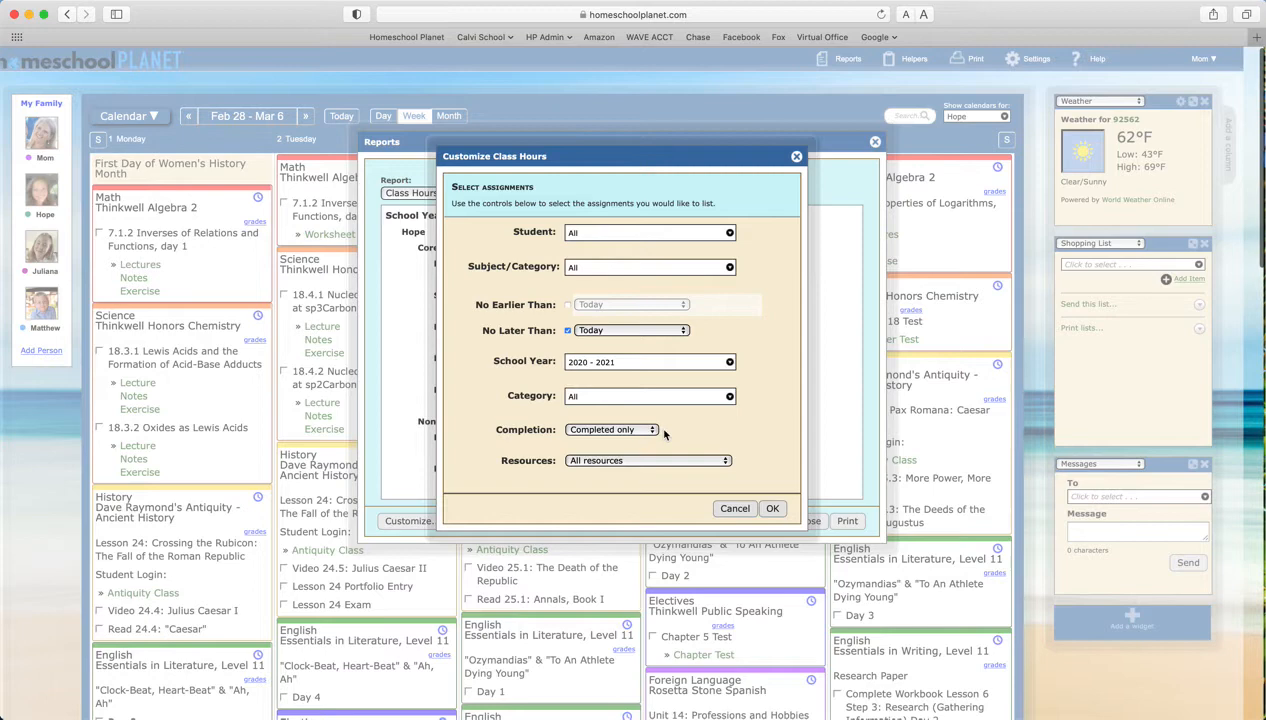
pyautogui.moveTo(665, 432)
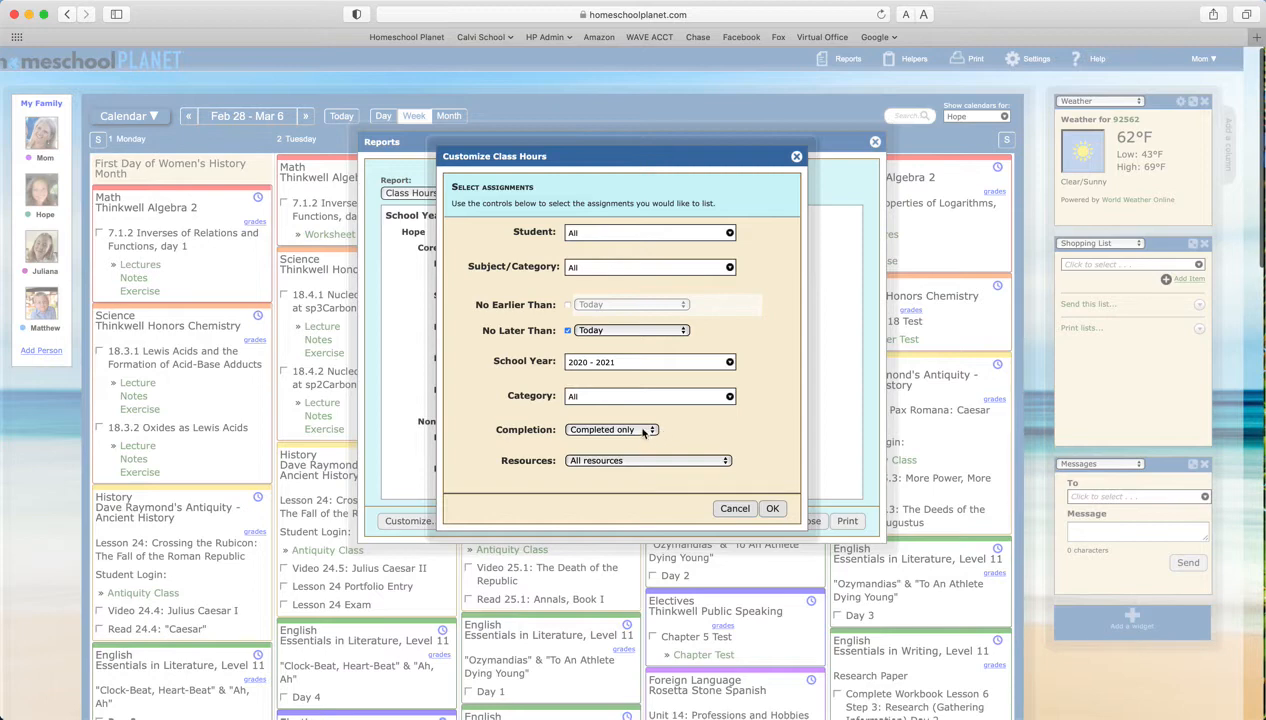
pyautogui.click(610, 429)
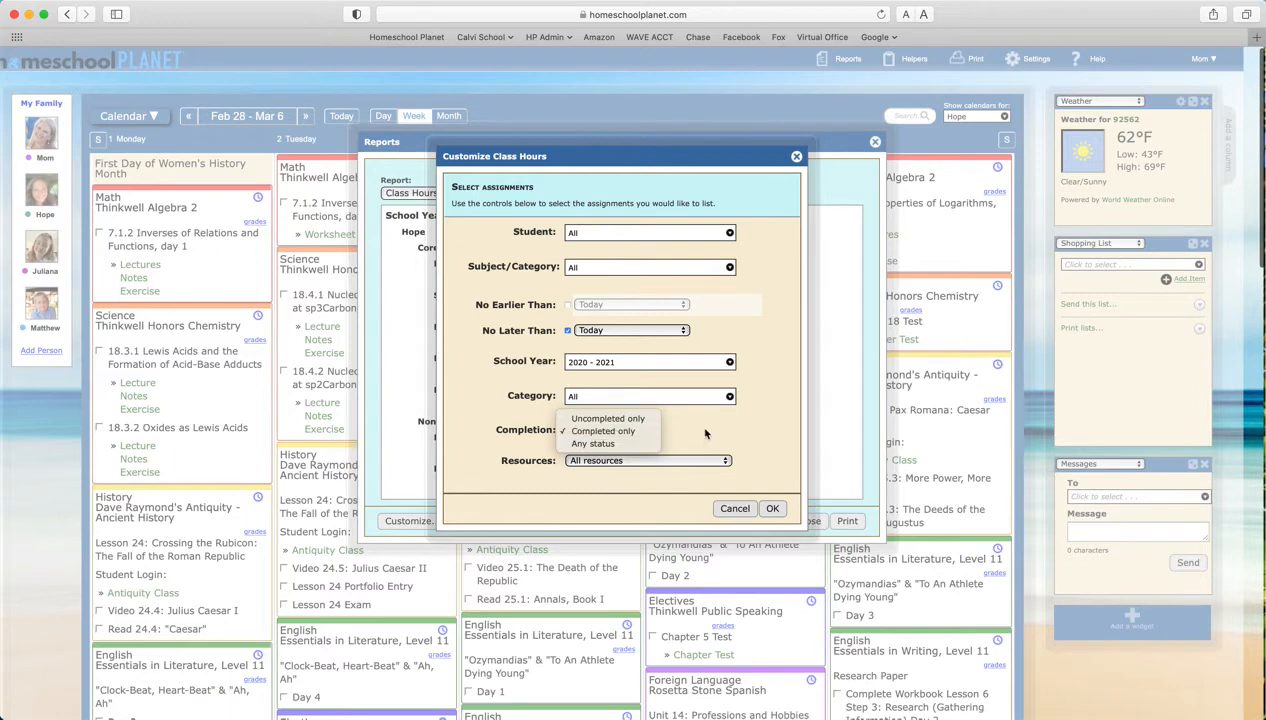
pyautogui.click(772, 508)
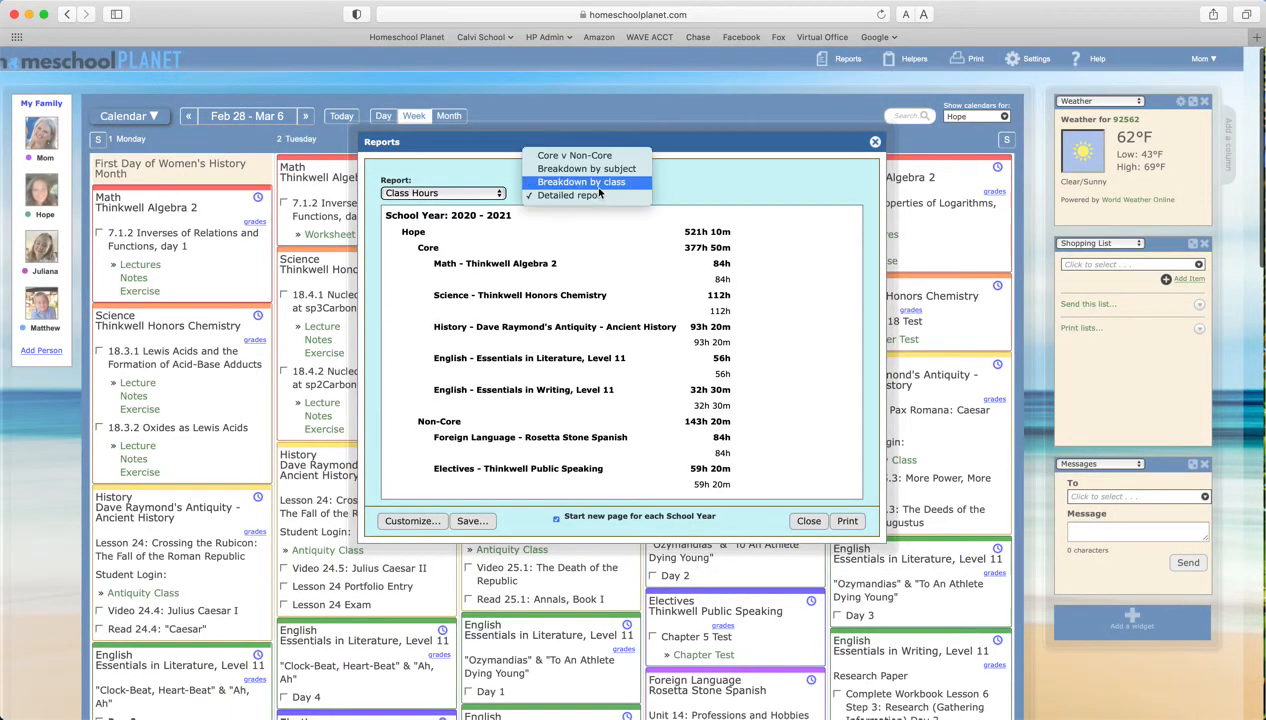
# Step: Switch the report layout to Breakdown by subject and start printing it
pyautogui.click(586, 168)
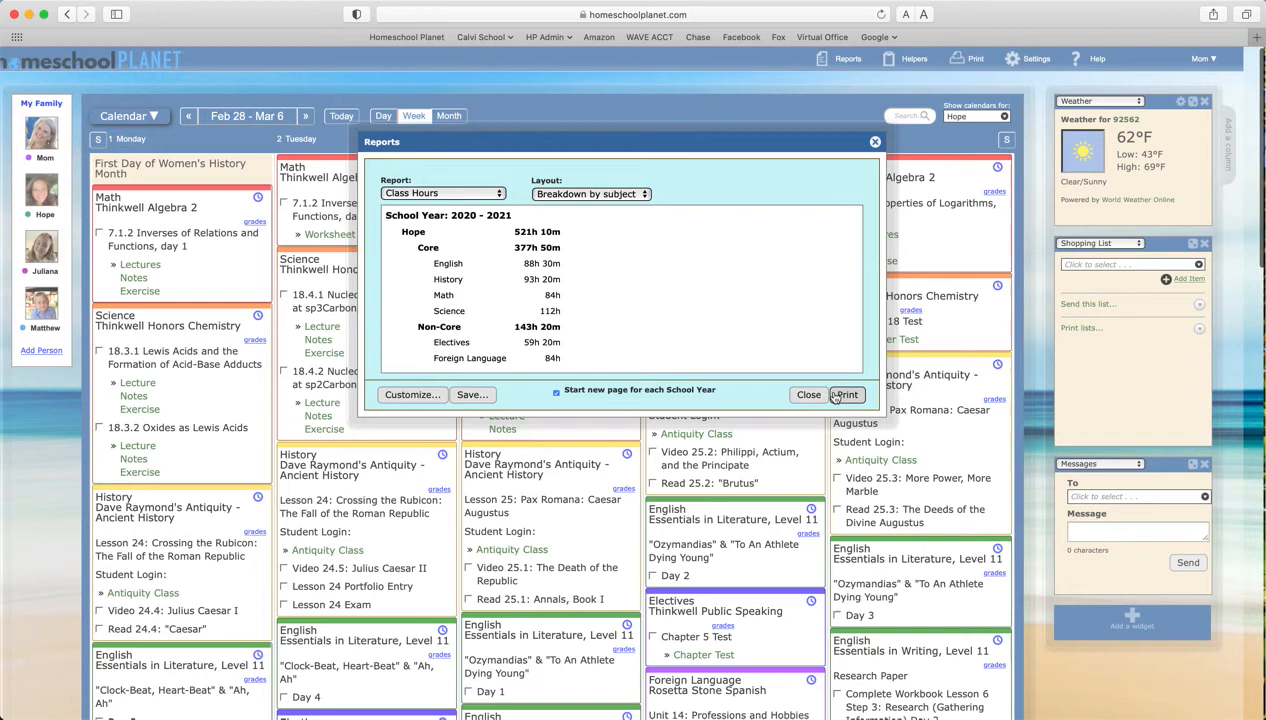
pyautogui.click(845, 394)
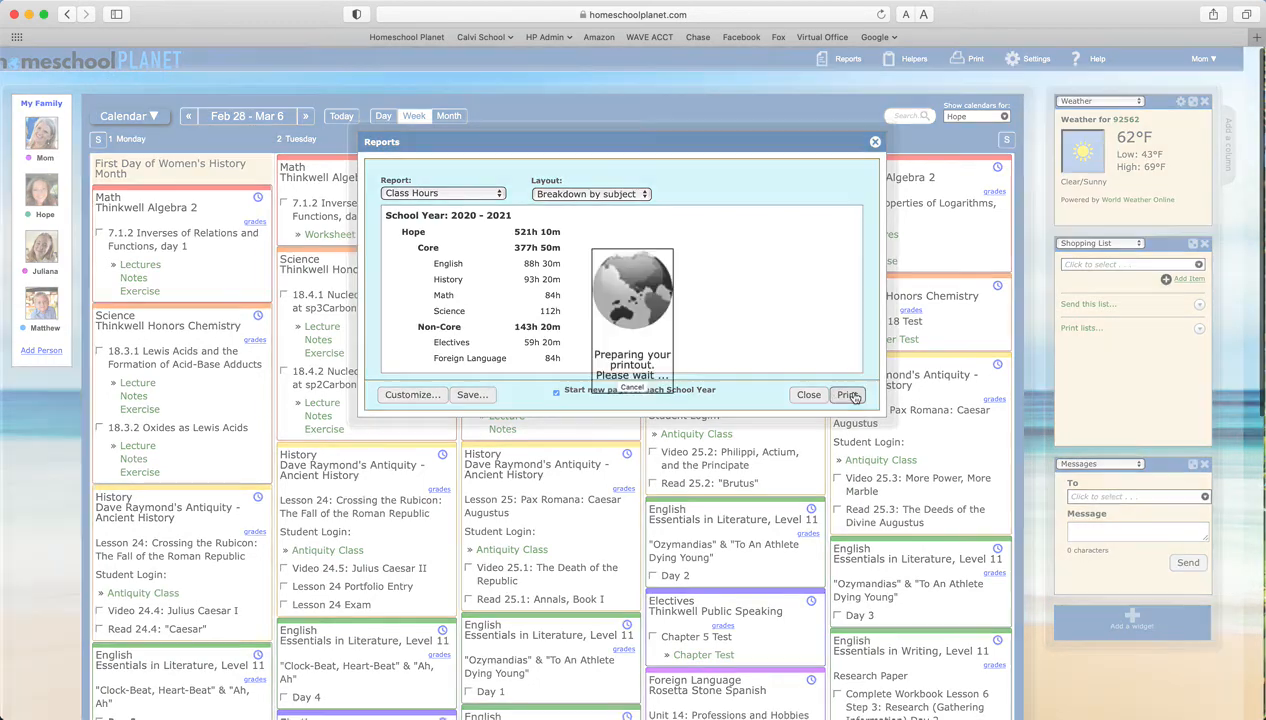
# Step: Print the two-page report on Canon G7000 series, colour, two-sided, 1 copy
pyautogui.click(847, 394)
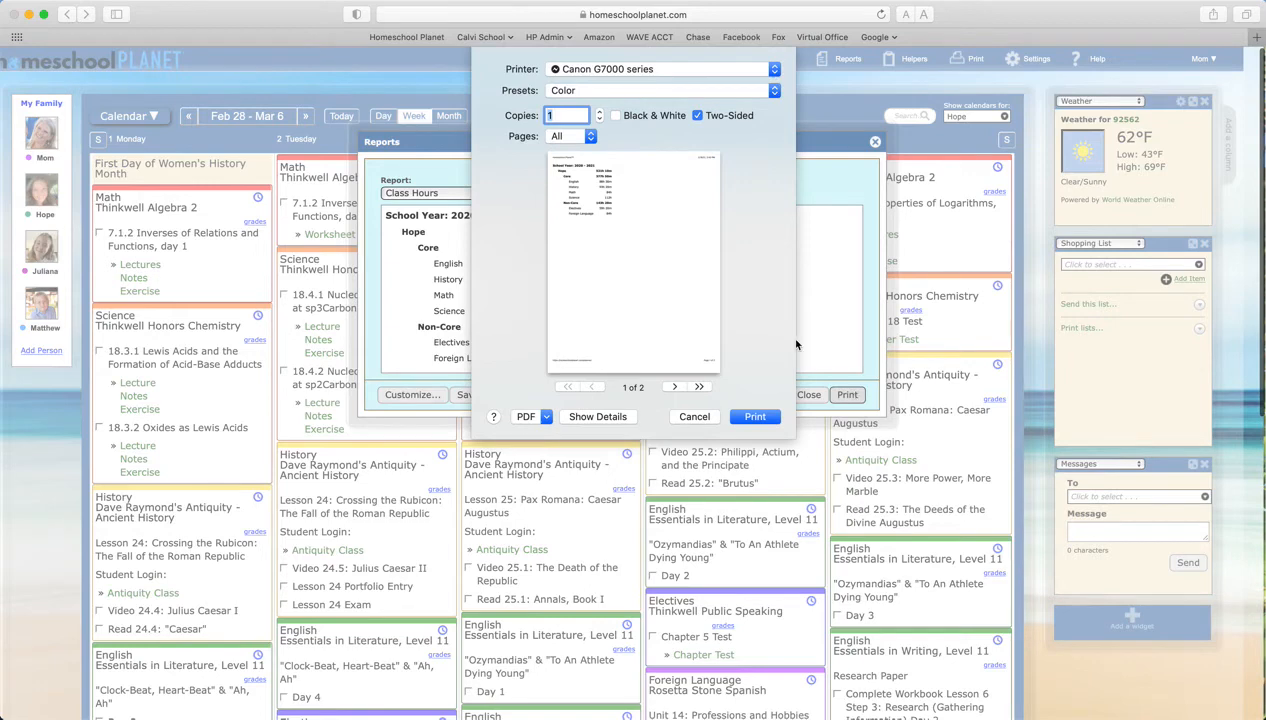
pyautogui.moveTo(671, 164)
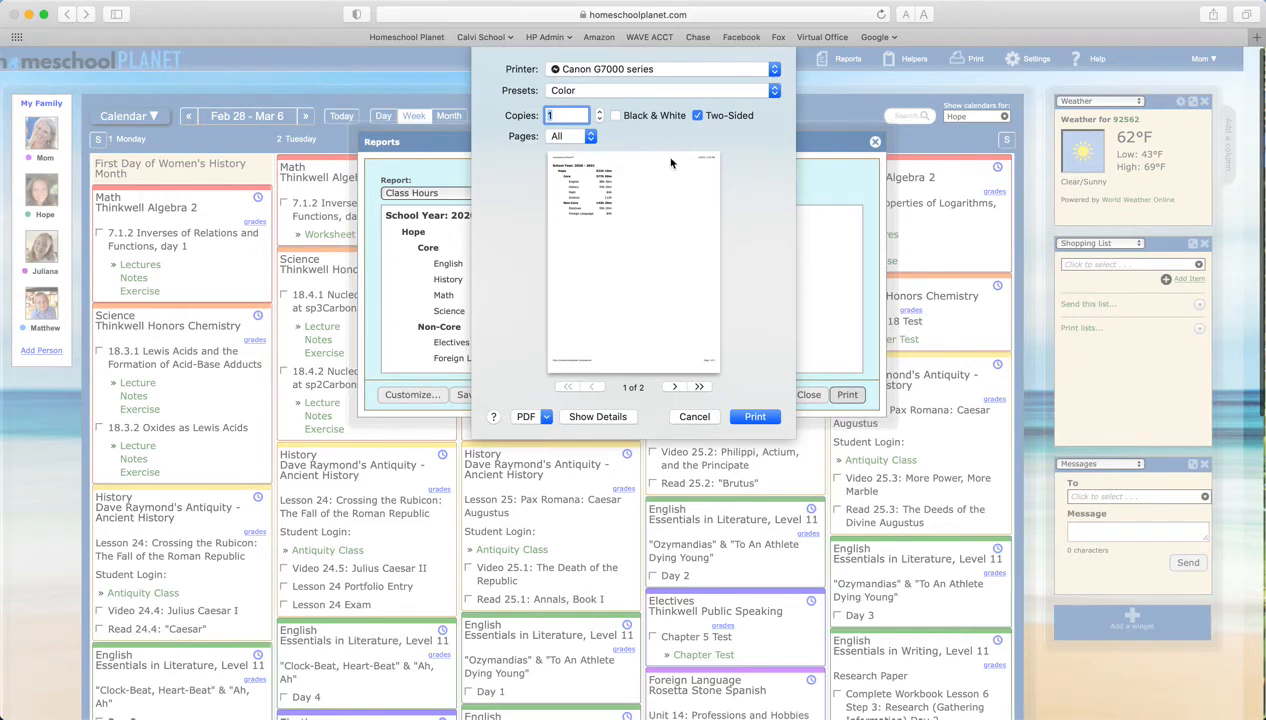
pyautogui.moveTo(632, 161)
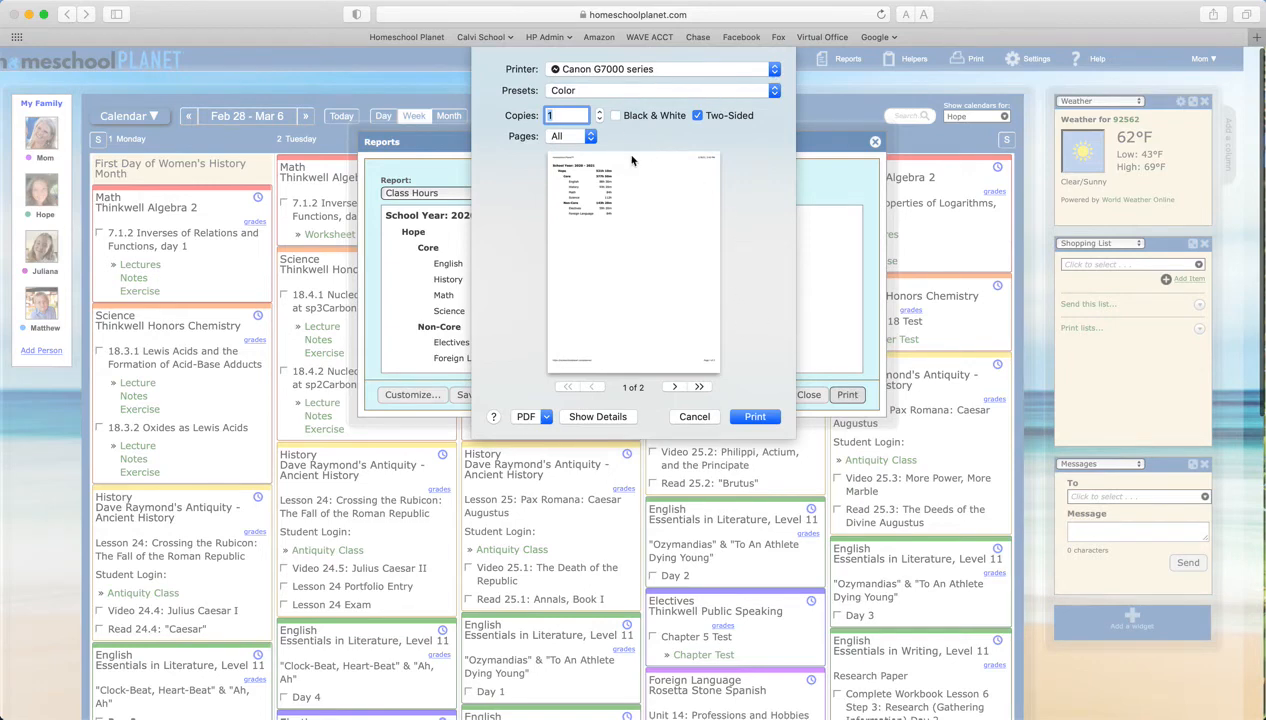
pyautogui.click(755, 417)
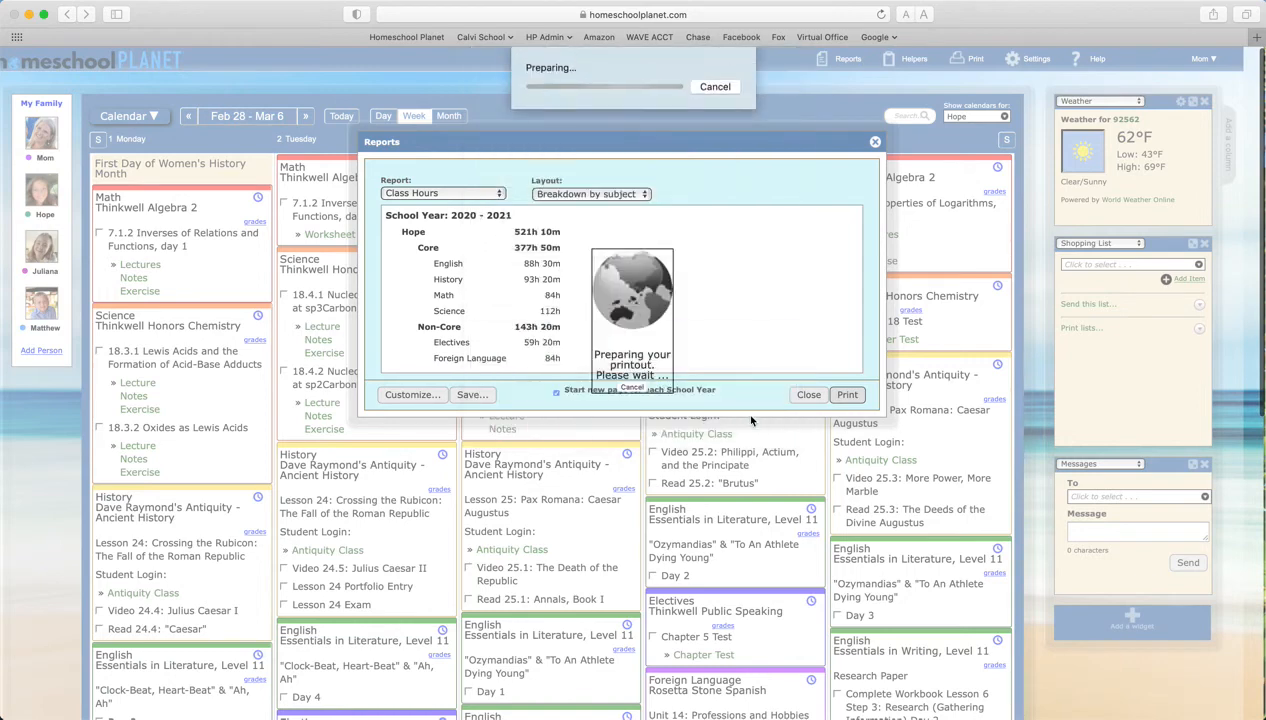